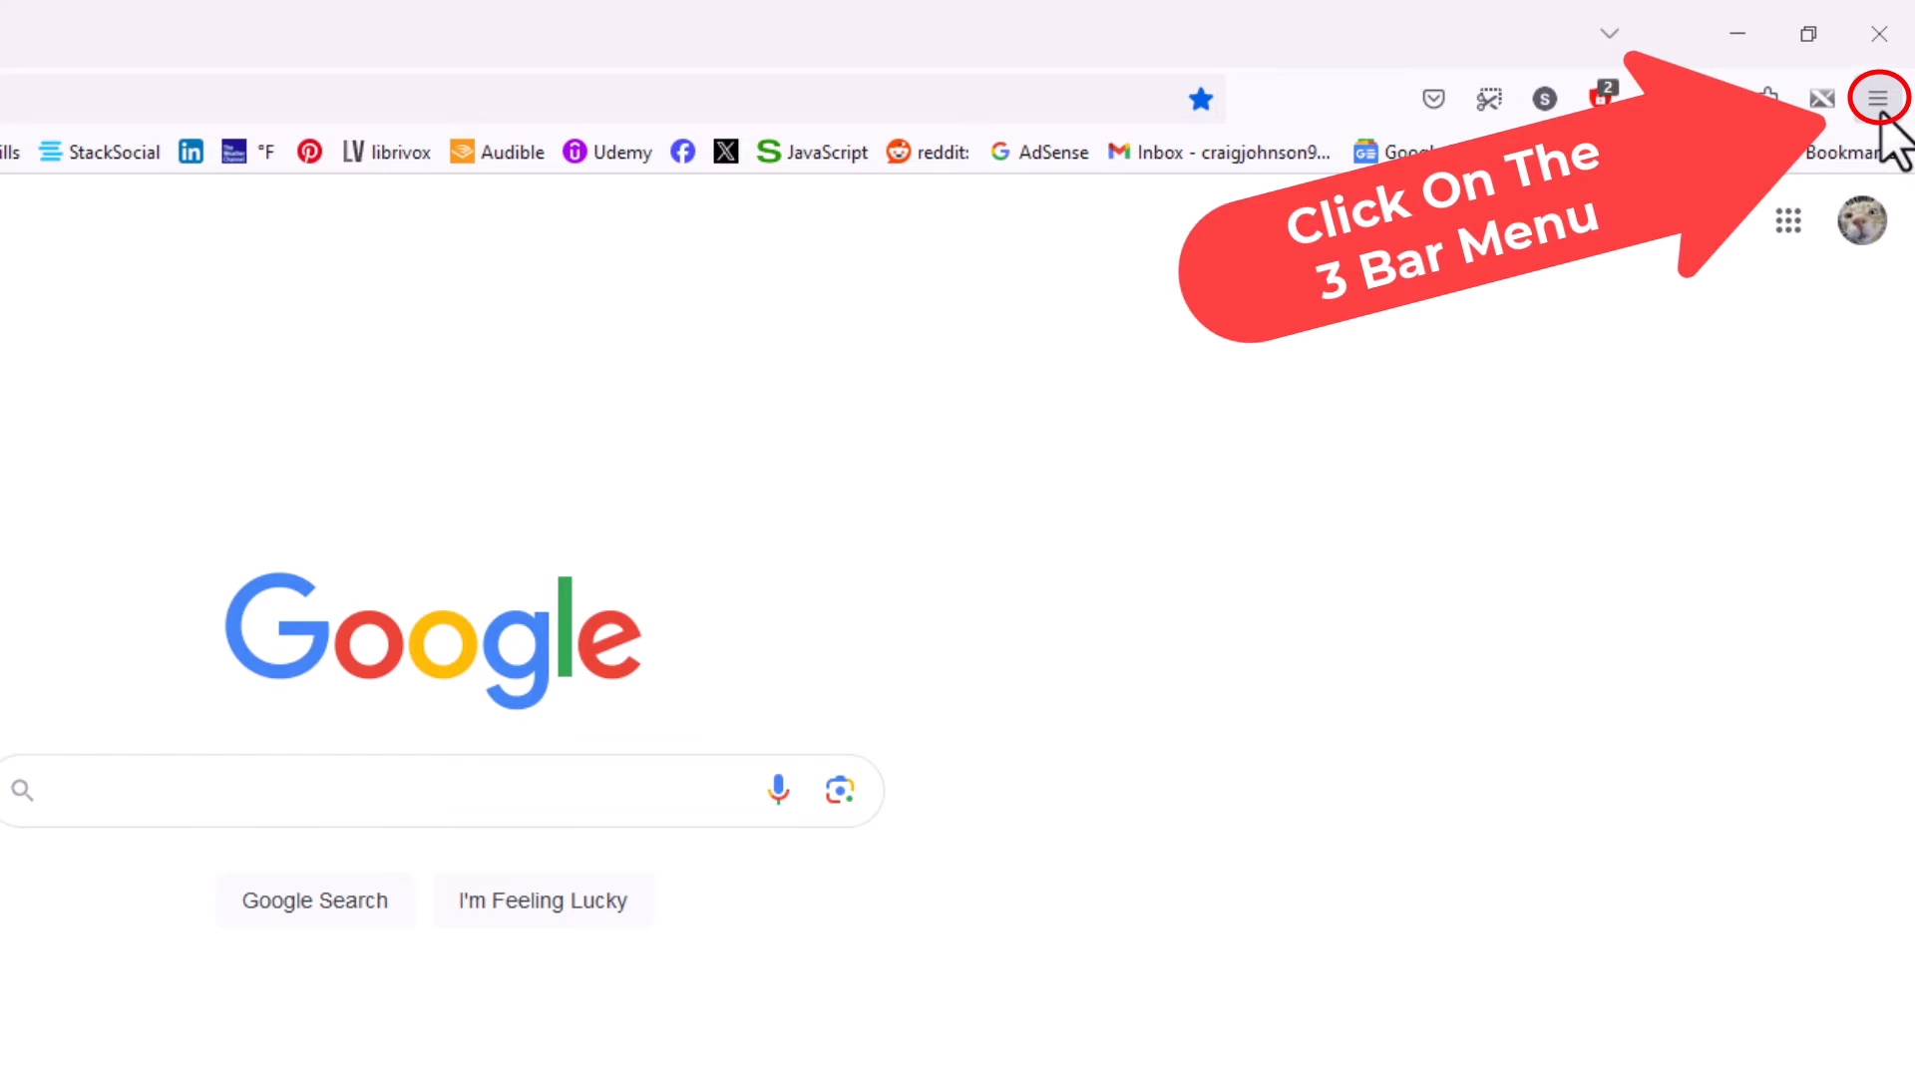
Step: Open Firefox Settings from the hamburger menu in a new tab
{"action": "left_click", "coordinate": [1879, 98]}
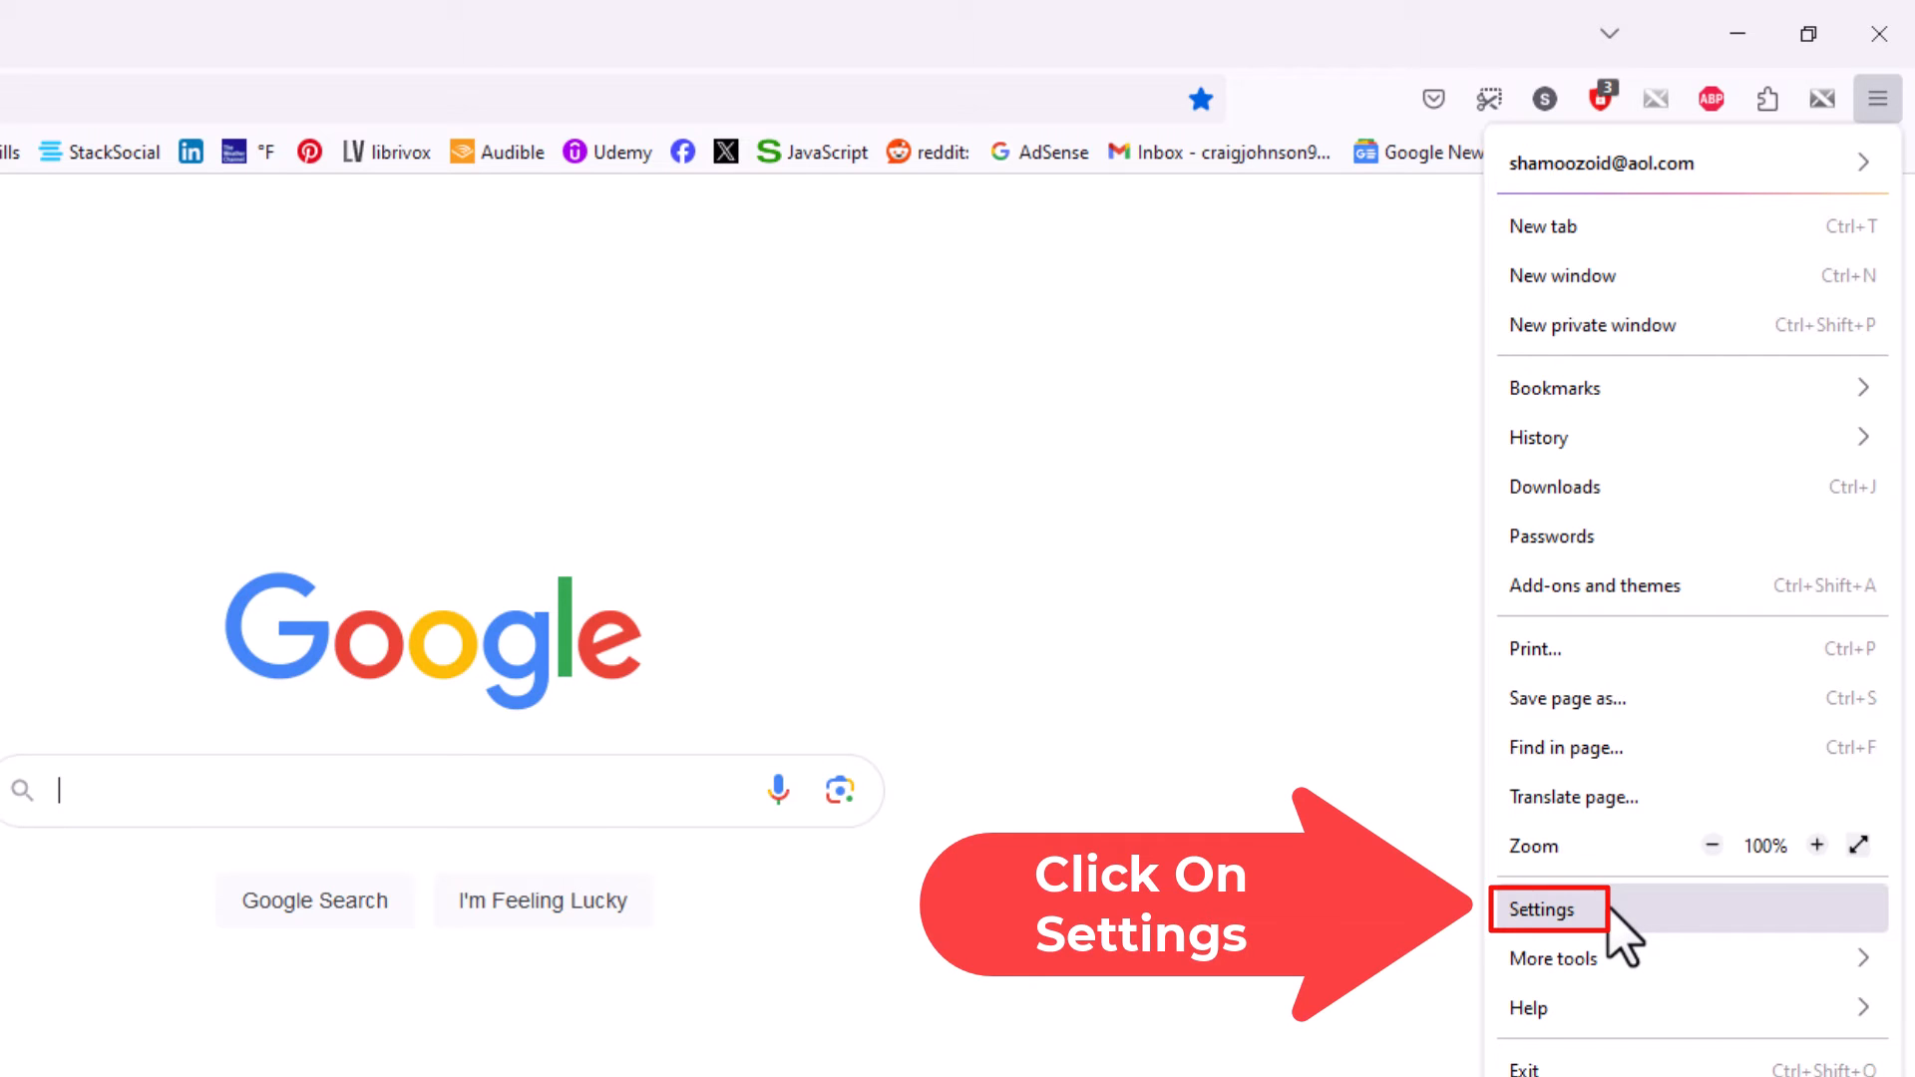
{"action": "left_click", "coordinate": [1547, 910]}
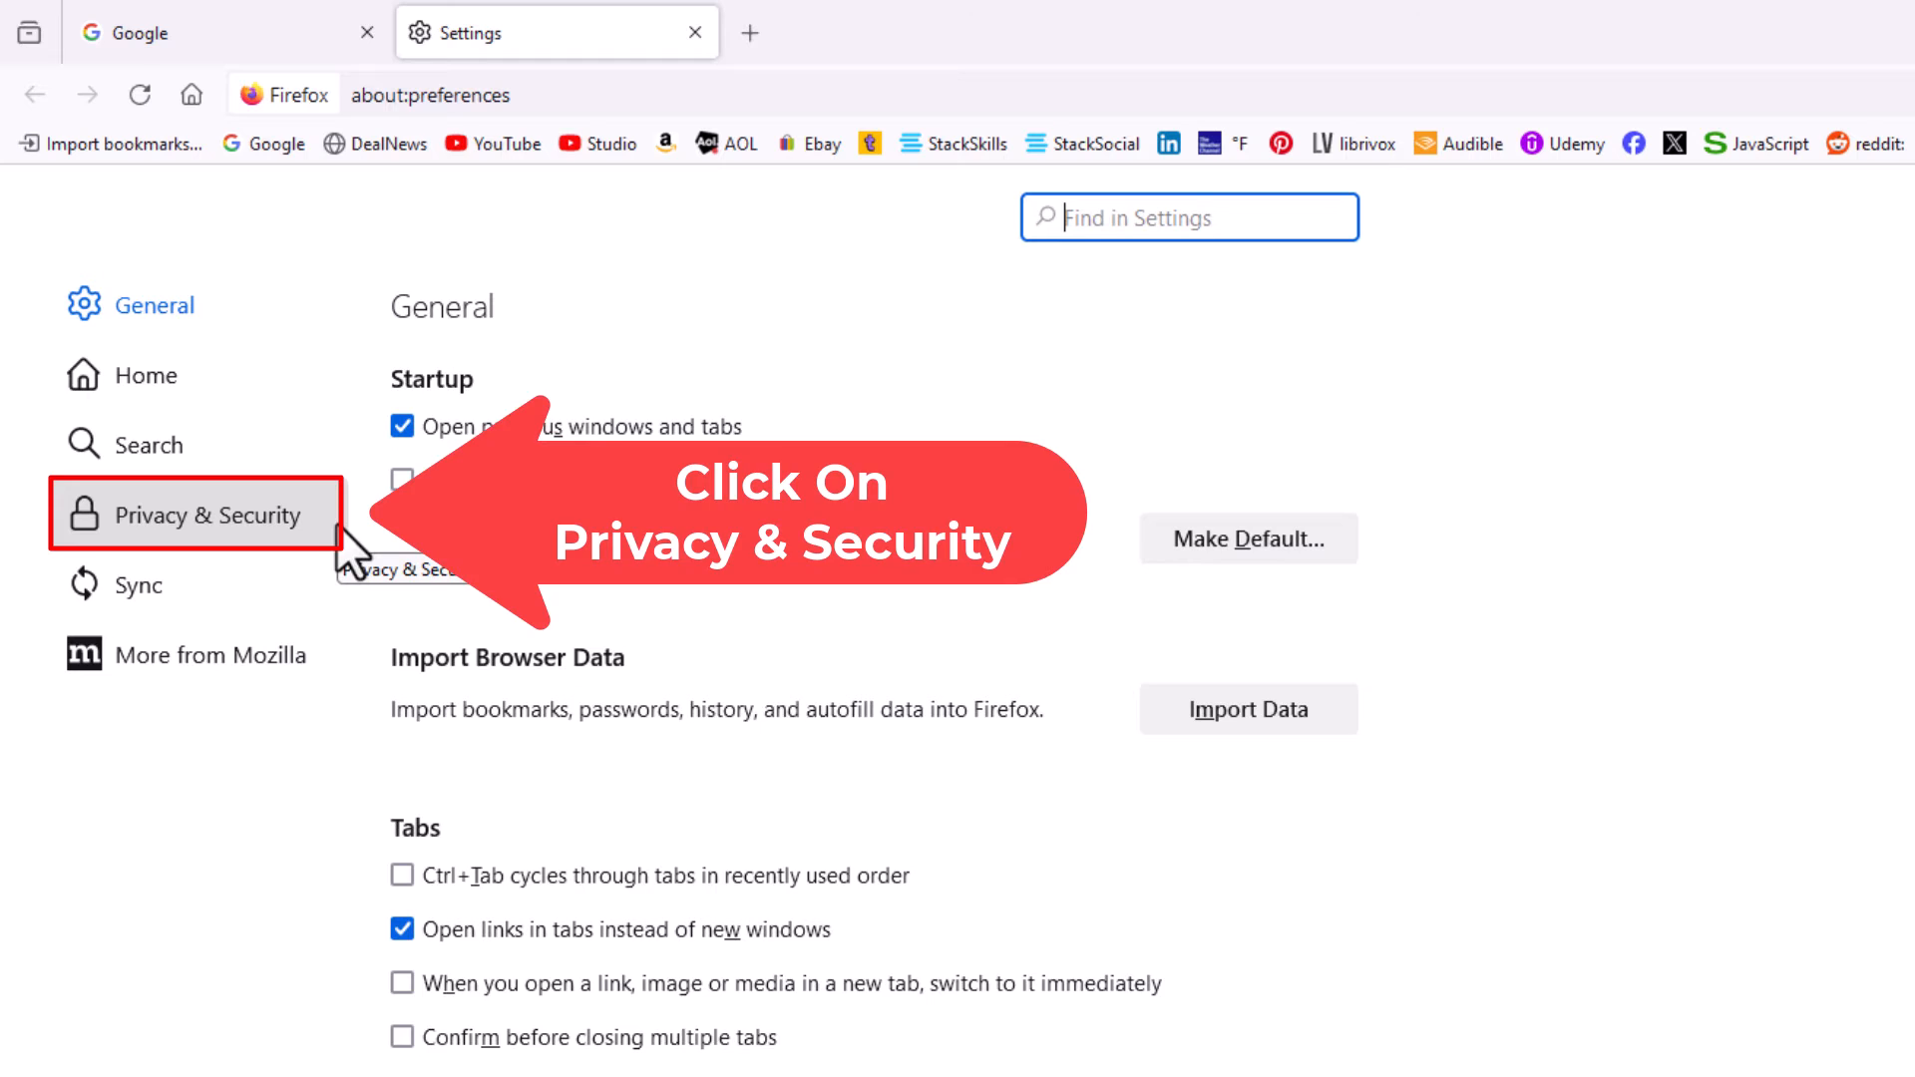
Step: Show Privacy & Security settings and scroll down to the Permissions section
{"action": "left_click", "coordinate": [188, 516]}
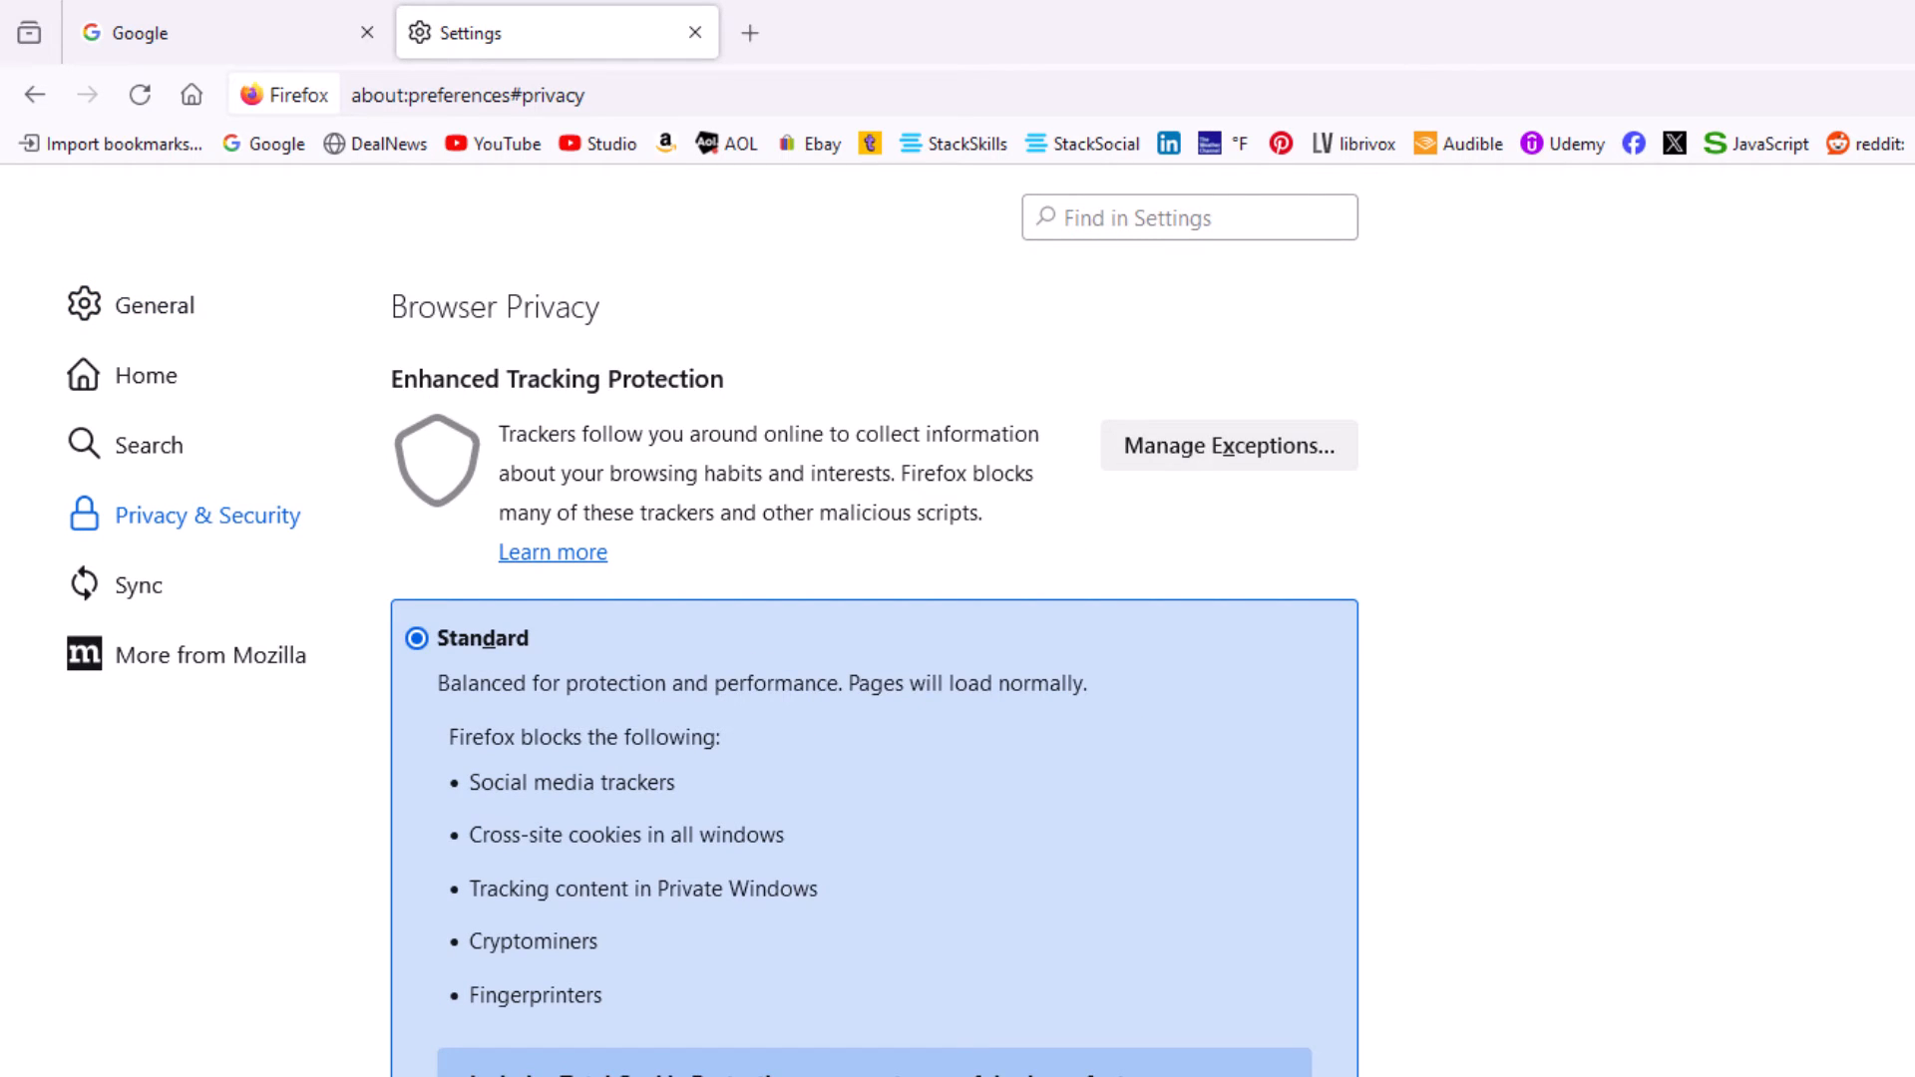
{"action": "scroll", "scroll_direction": "down", "scroll_amount": 3}
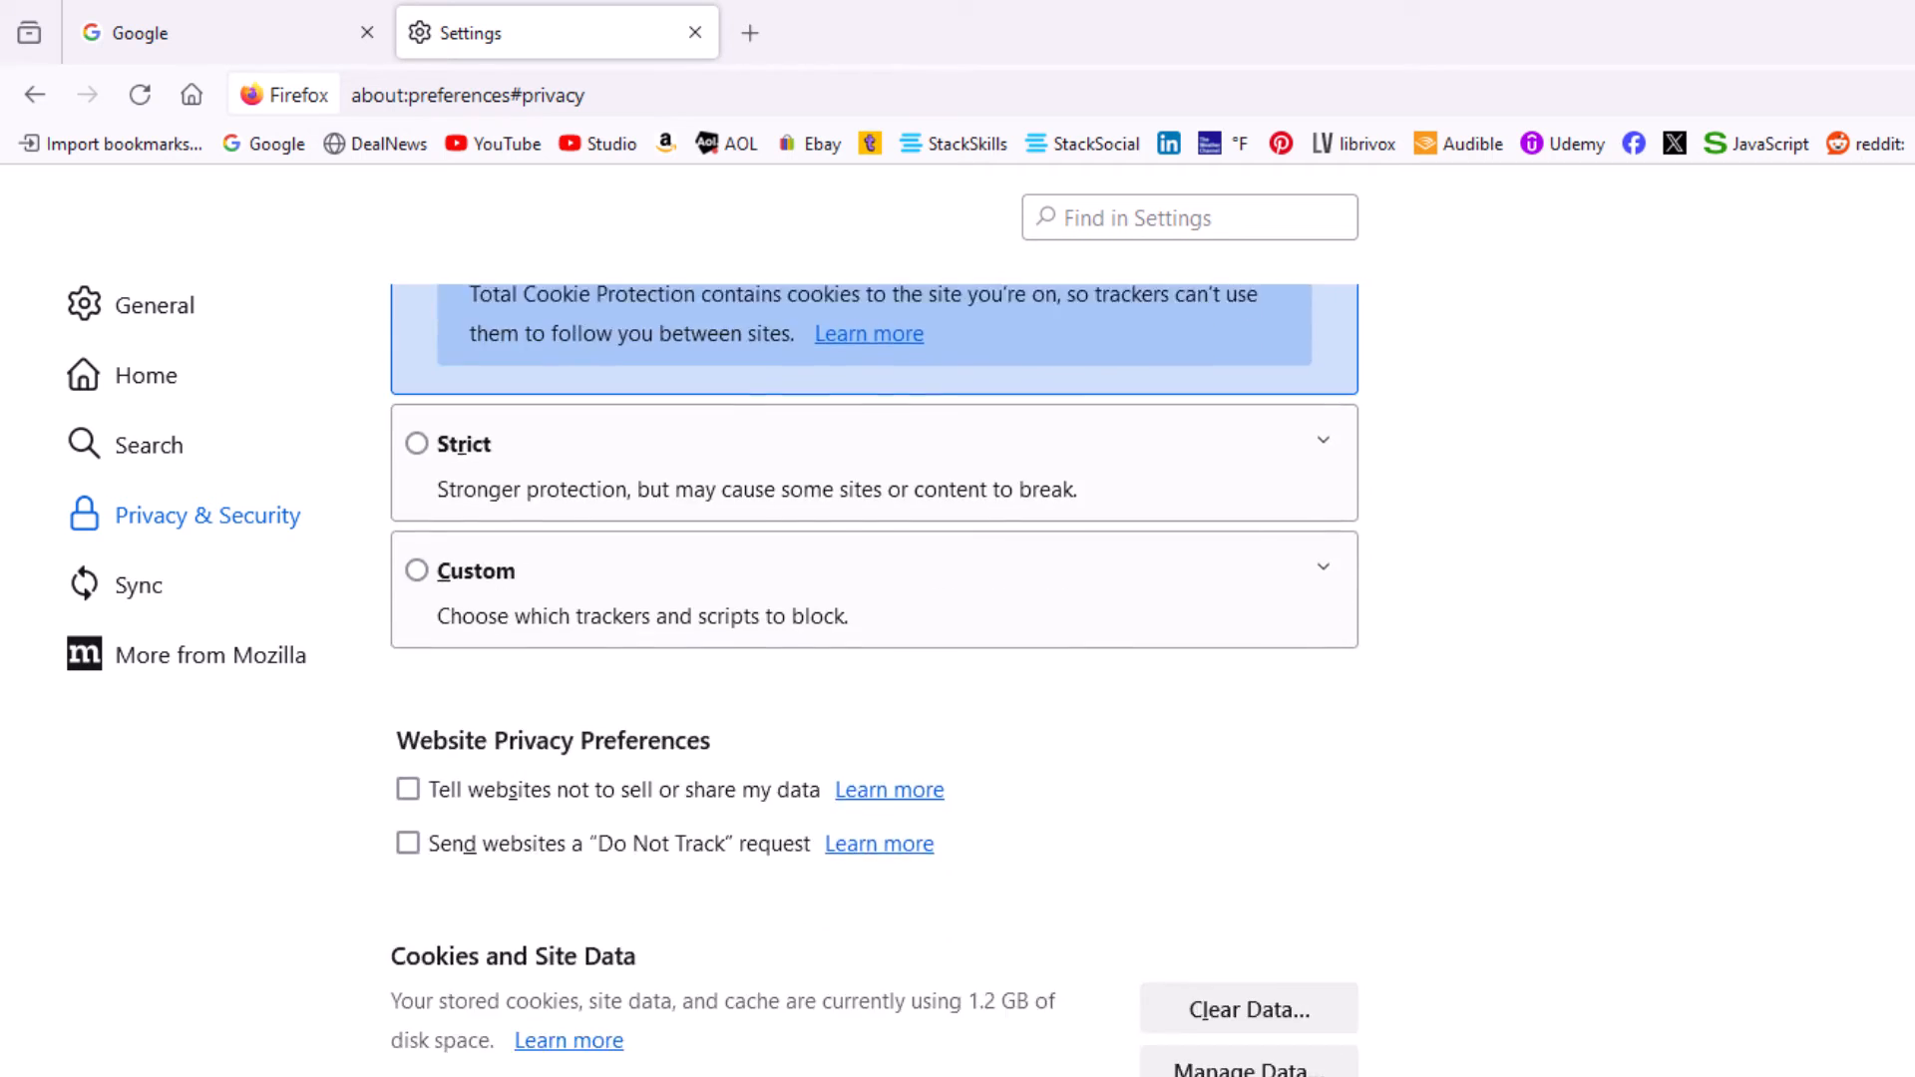
{"action": "scroll", "scroll_direction": "down", "scroll_amount": 3}
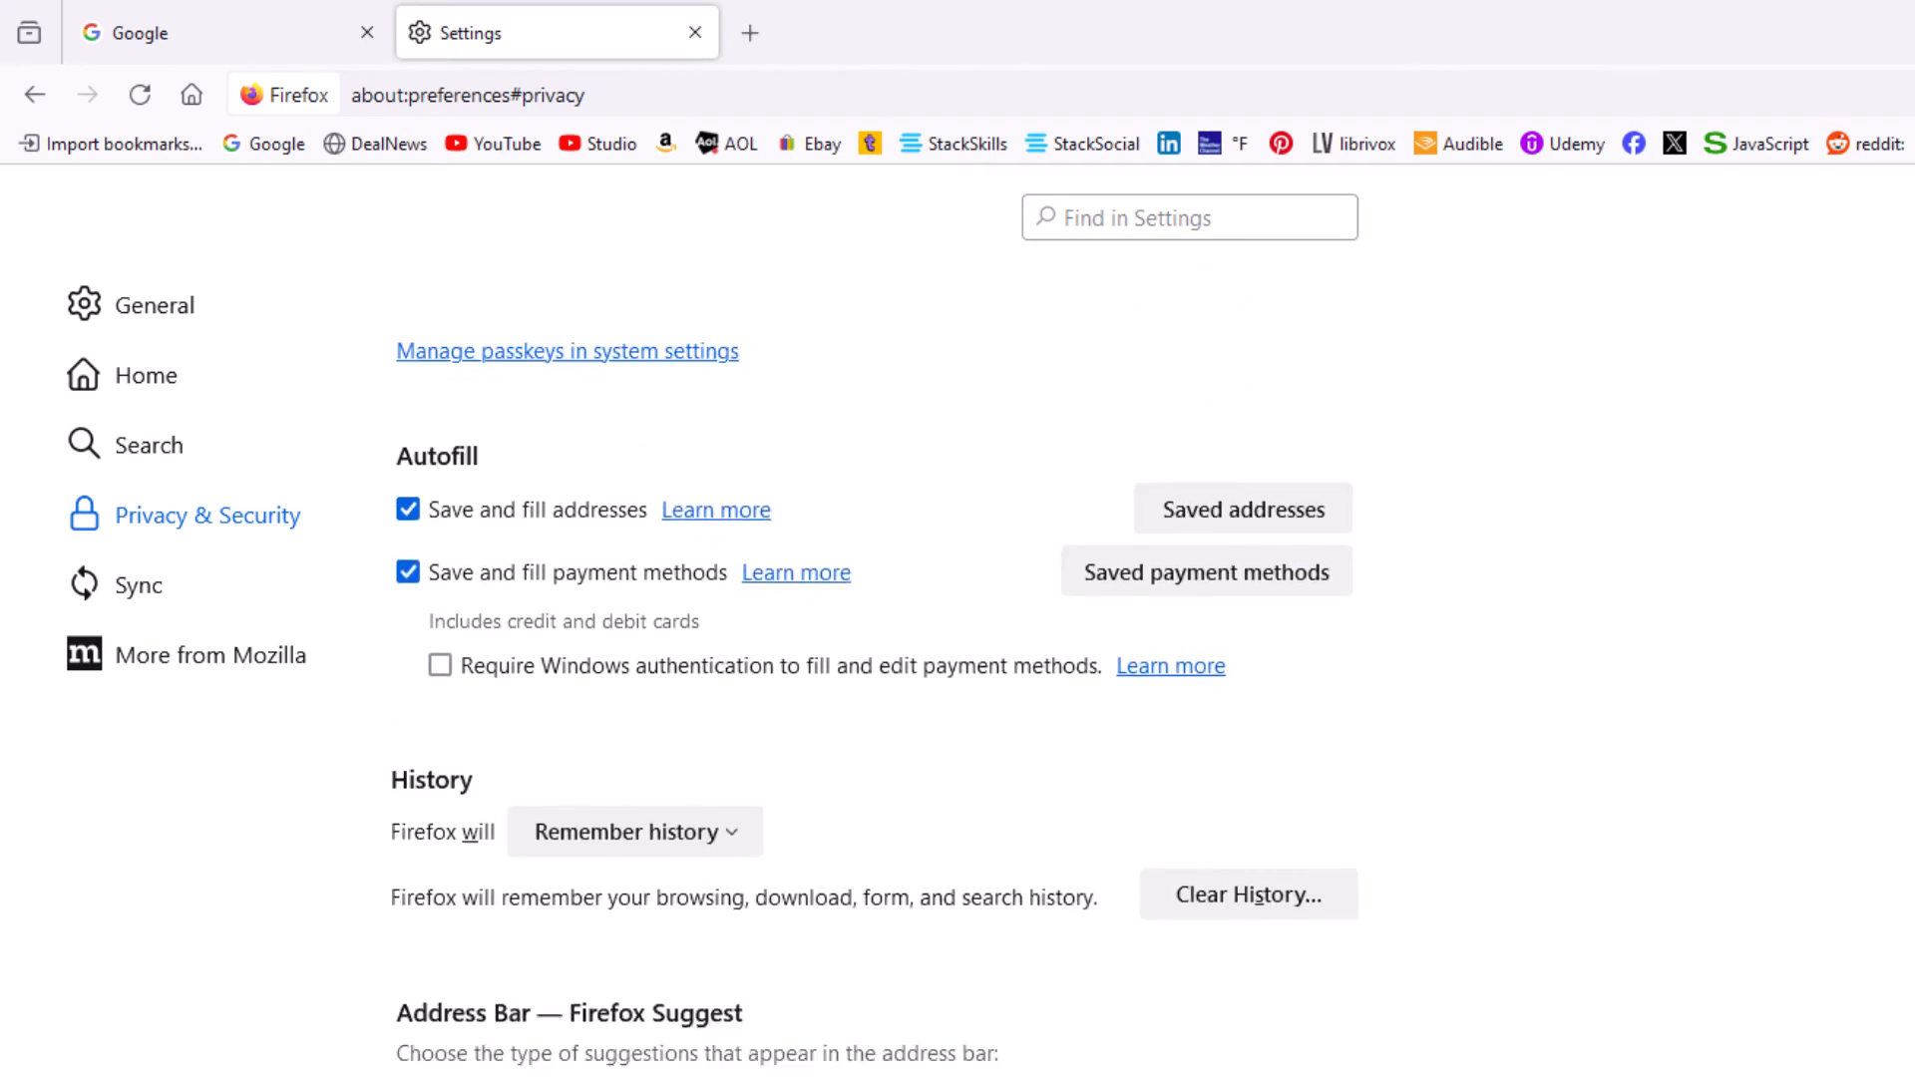
{"action": "scroll", "scroll_direction": "down", "scroll_amount": 3}
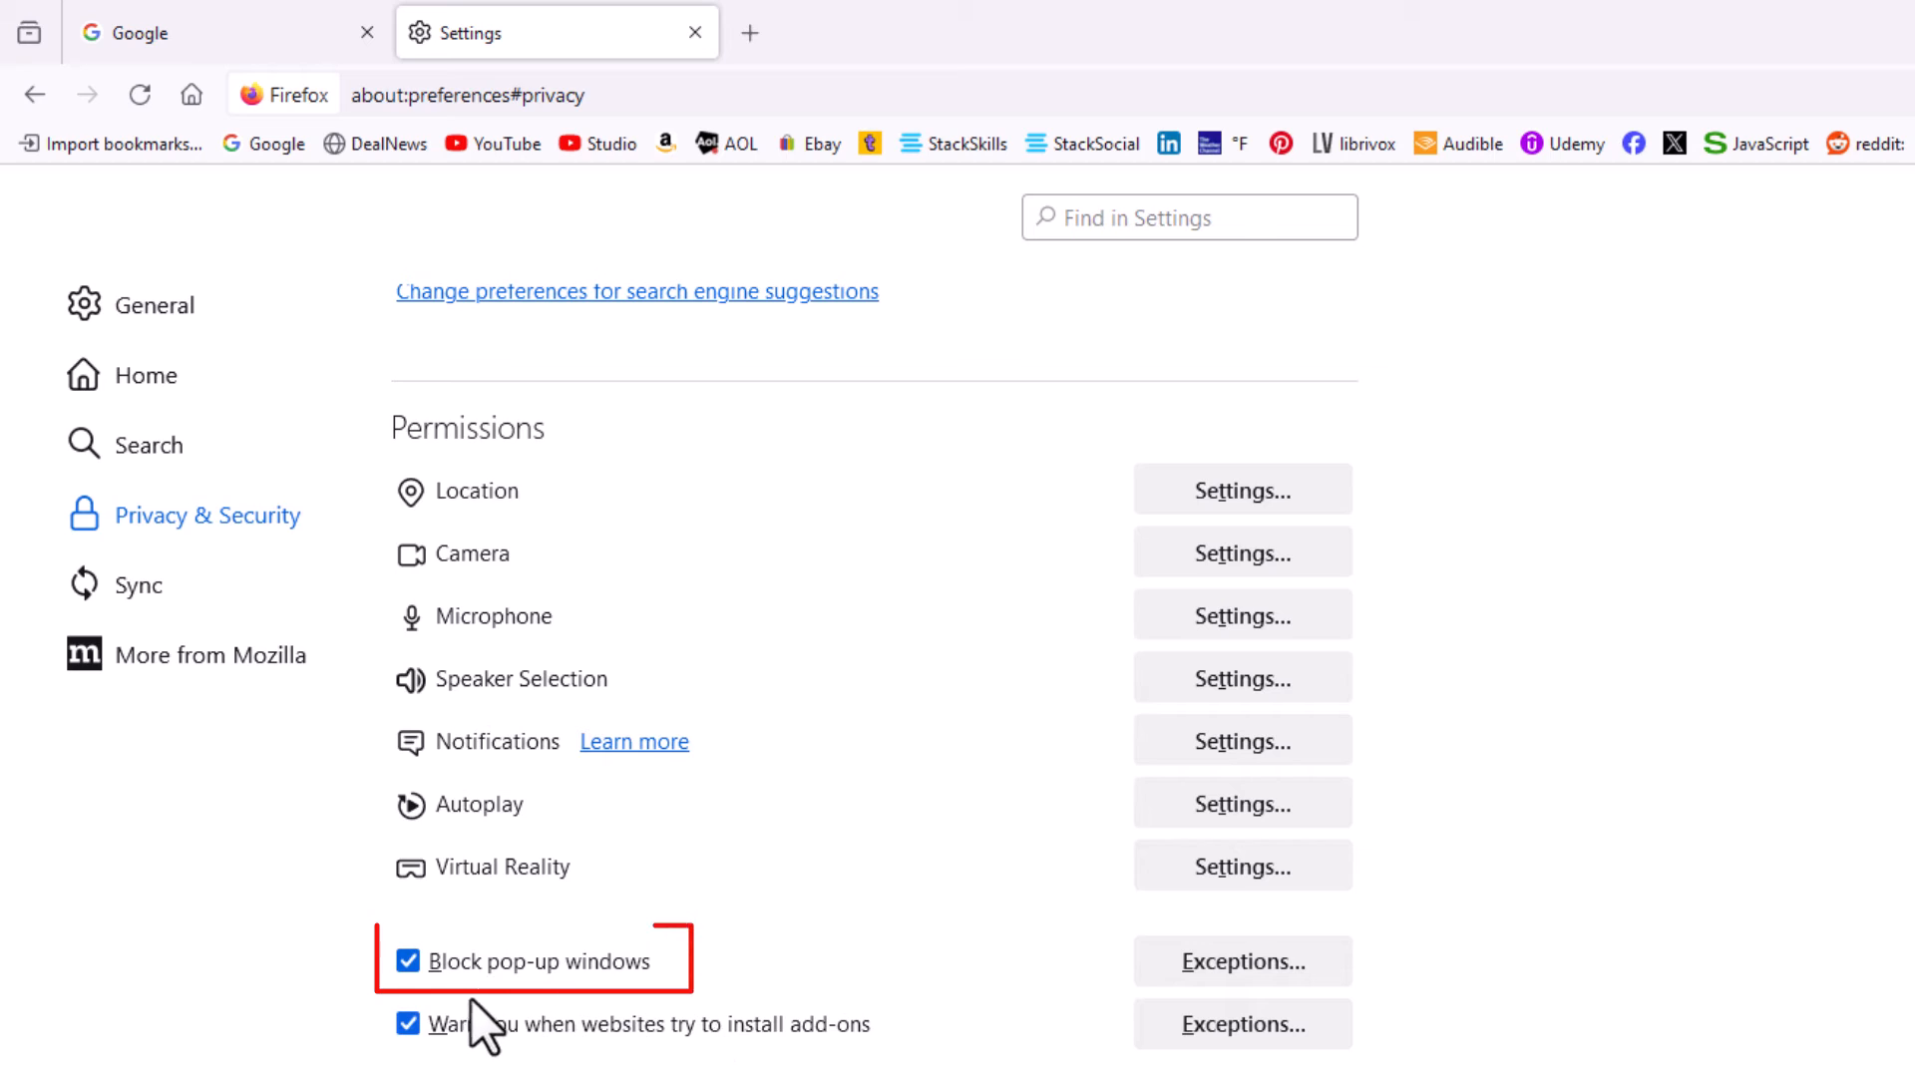
{"action": "mouse_move", "coordinate": [456, 1038]}
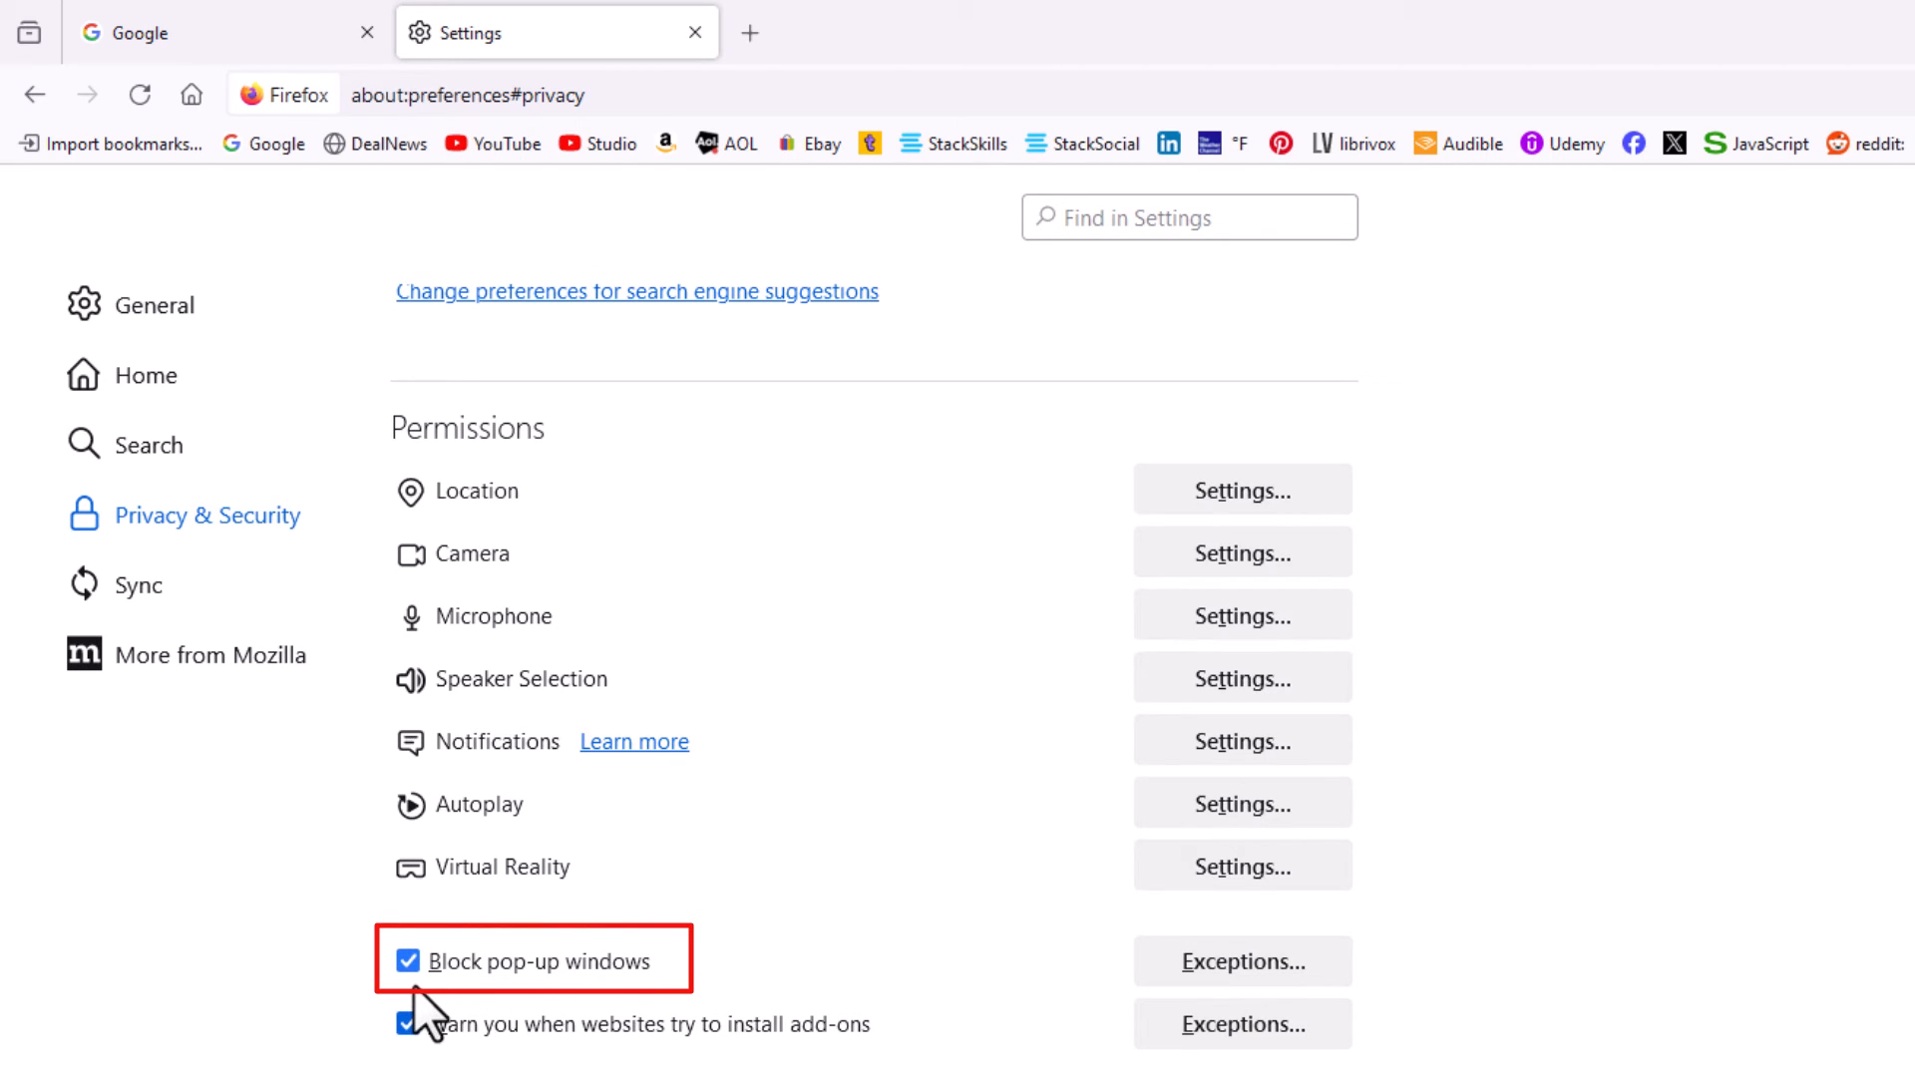
{"action": "mouse_move", "coordinate": [400, 1009]}
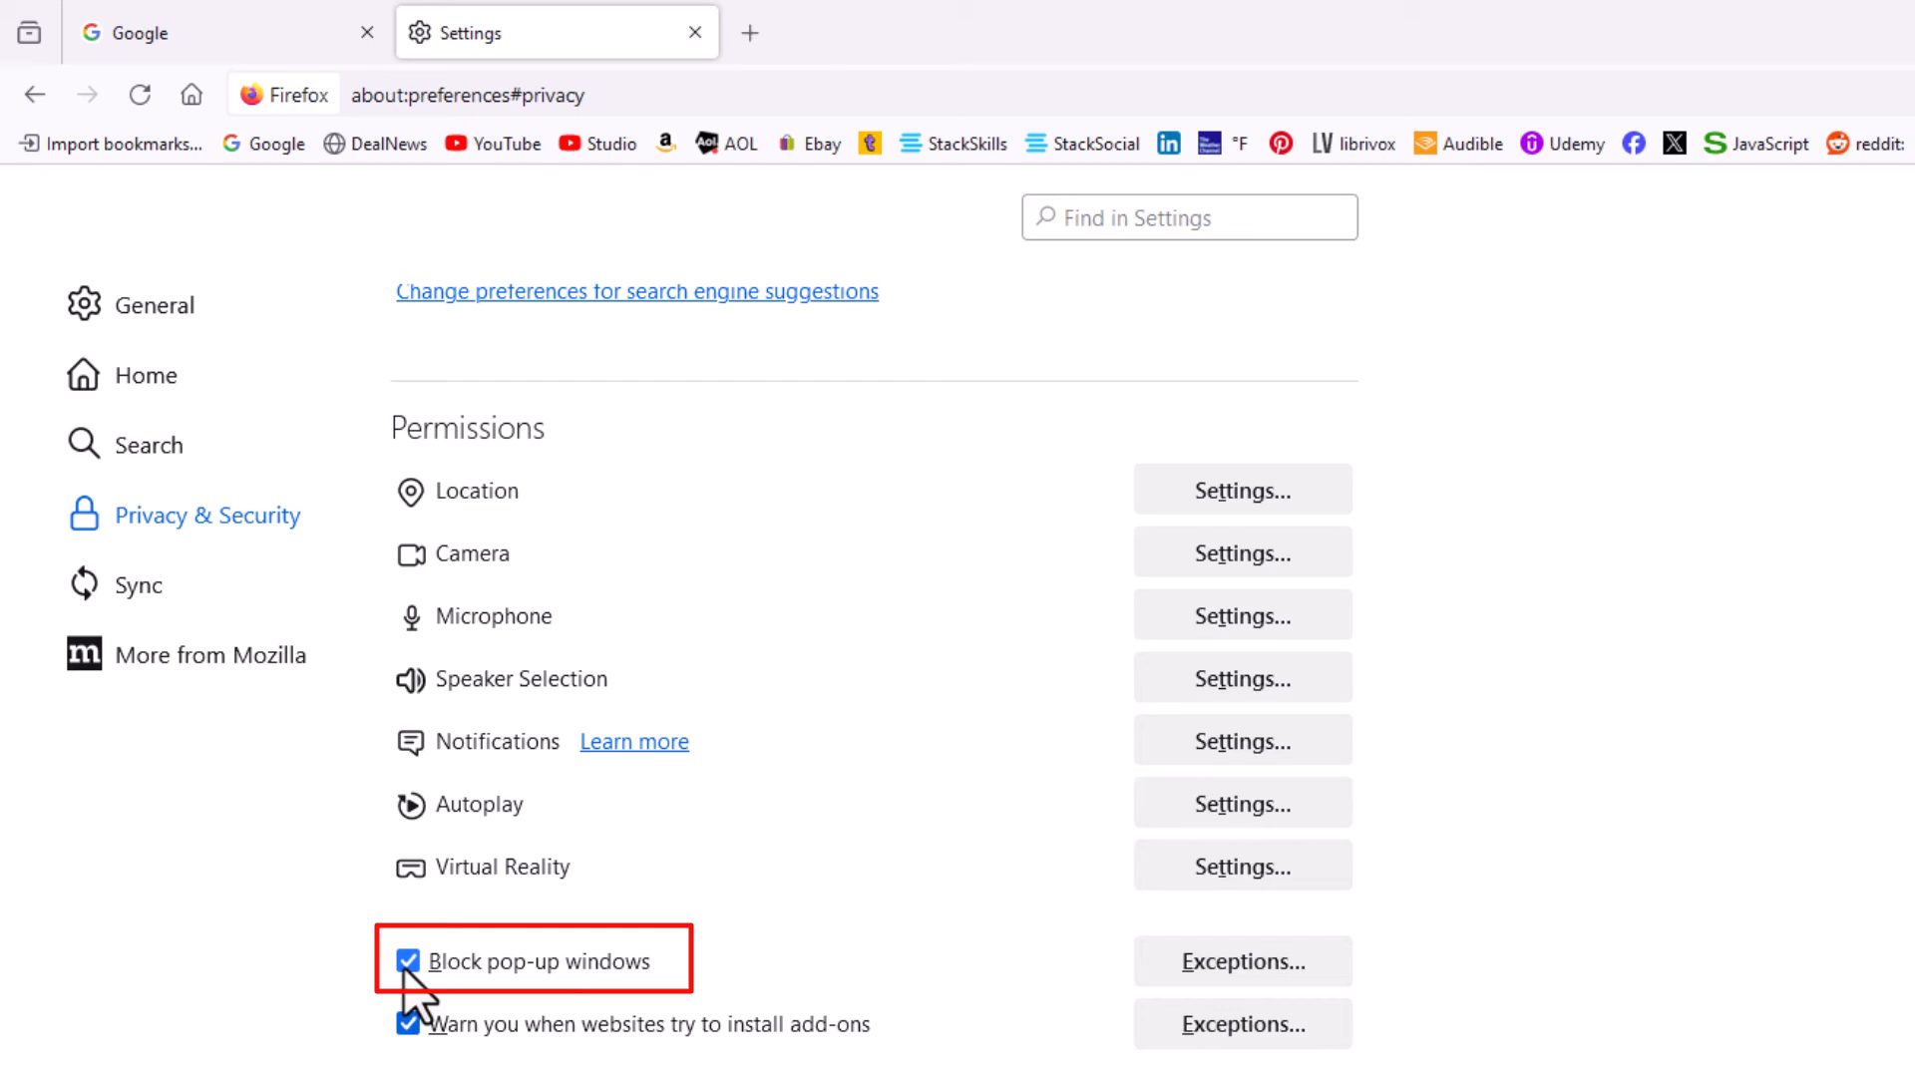
Step: Uncheck 'Block pop-up windows' under Permissions
{"action": "left_click", "coordinate": [405, 962]}
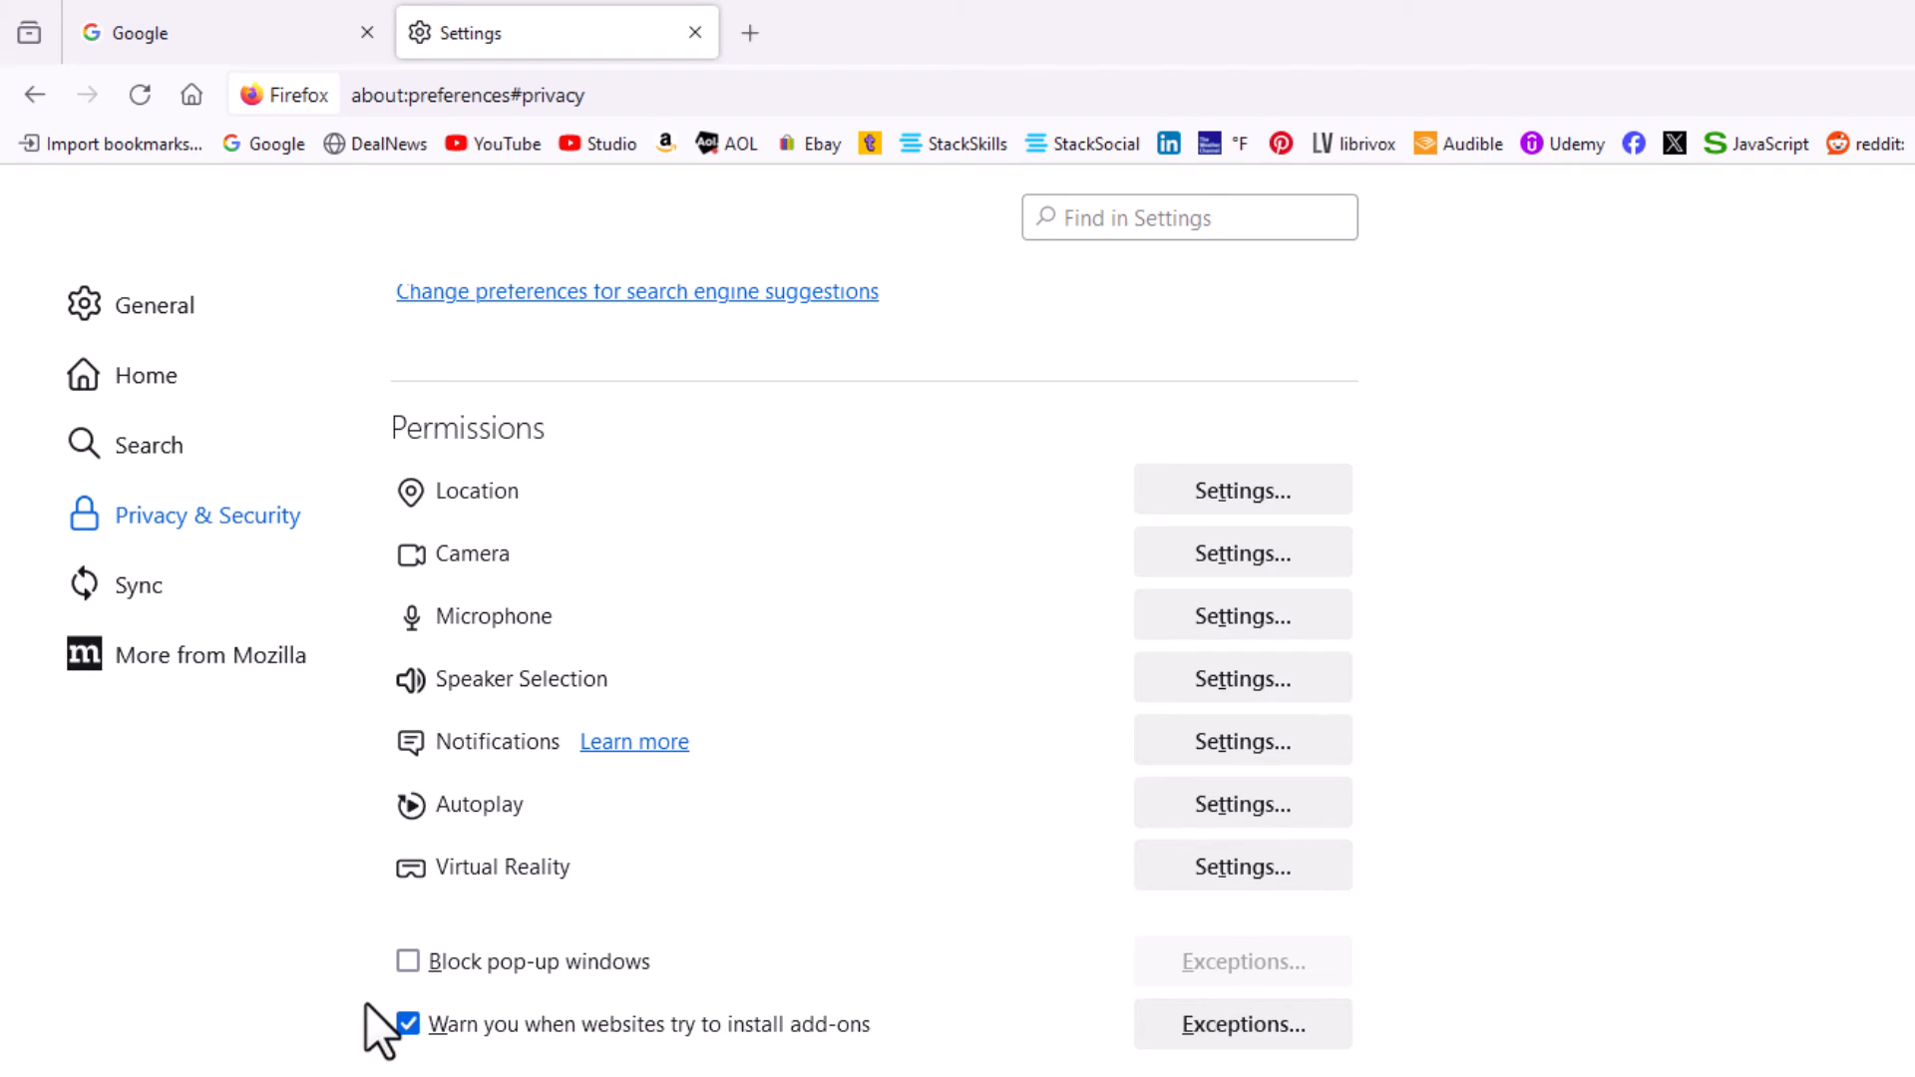